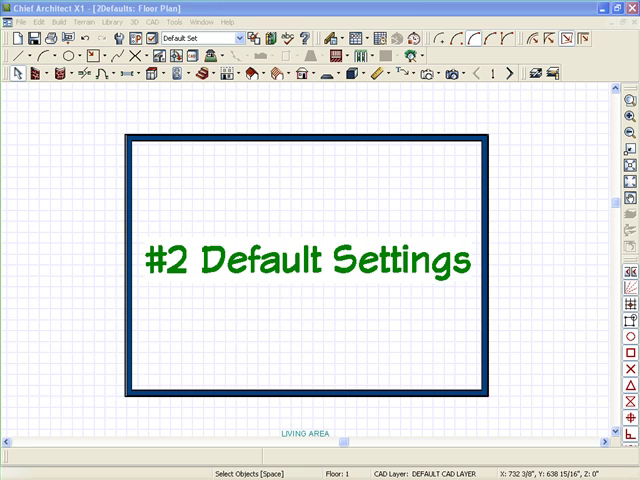
{"action": "mouse_move", "coordinate": [188, 273]}
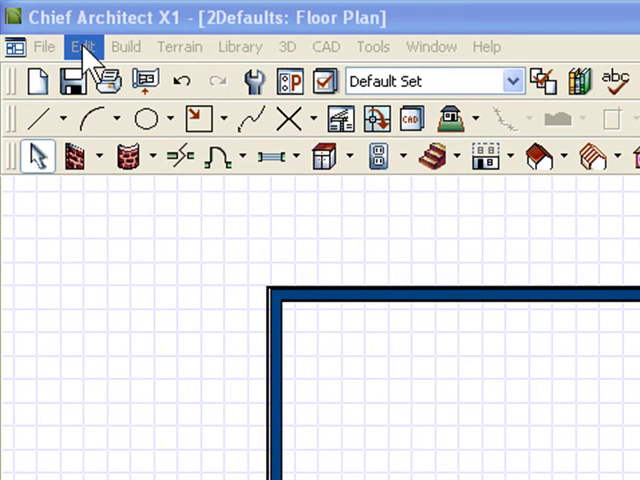
Open the Framing defaults from Edit > Default Settings to show Build Framing.
{"action": "left_click", "coordinate": [83, 46]}
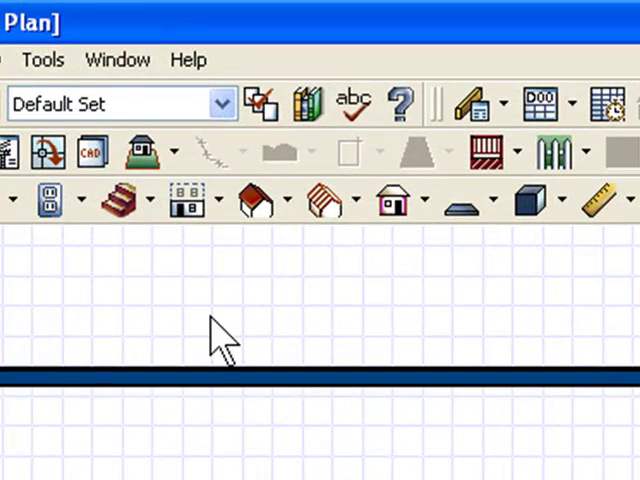
{"action": "left_click", "coordinate": [318, 198]}
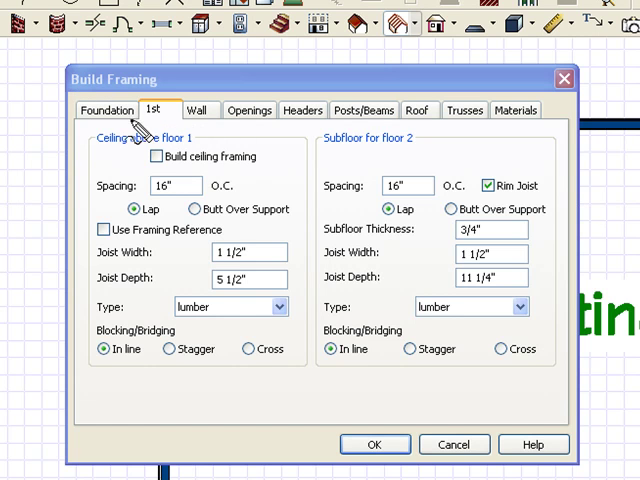
Set the floor 1 subfloor joist depth to 9 1/4" on the Foundation tab.
{"action": "left_click", "coordinate": [105, 110]}
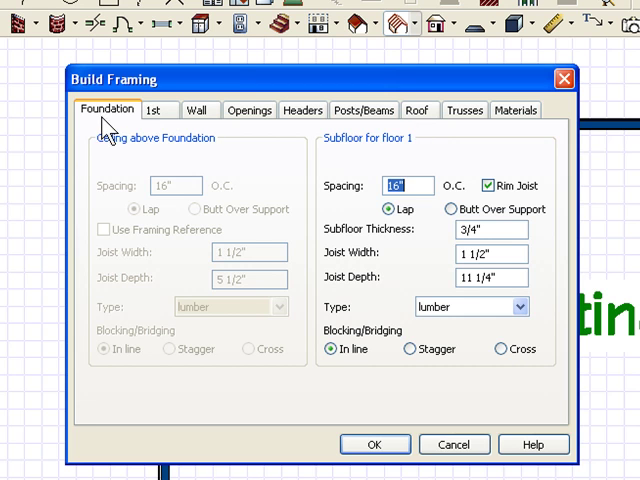
{"action": "mouse_move", "coordinate": [160, 110]}
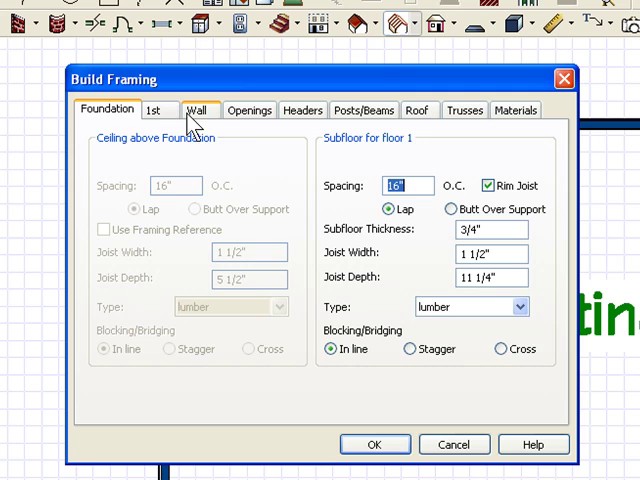
{"action": "left_click", "coordinate": [106, 110]}
{"action": "type", "text": "9"}
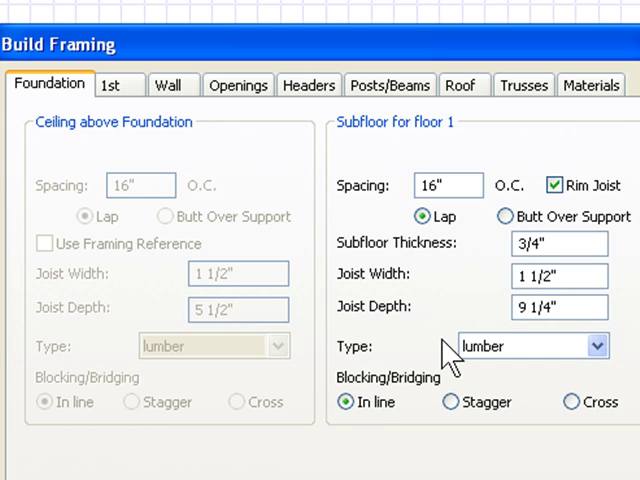
{"action": "left_click", "coordinate": [530, 306]}
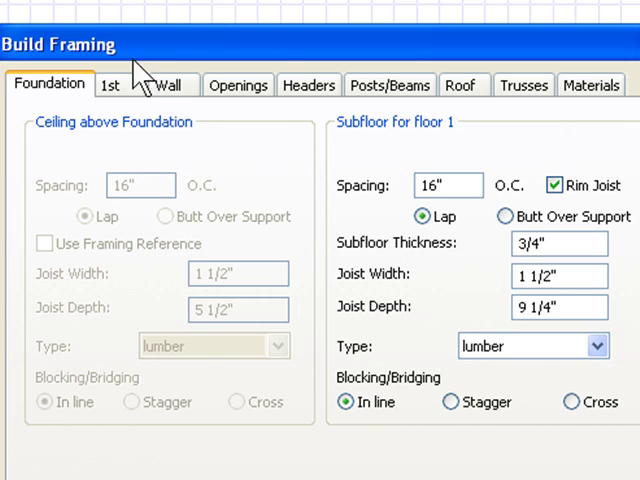
{"action": "left_click", "coordinate": [111, 84]}
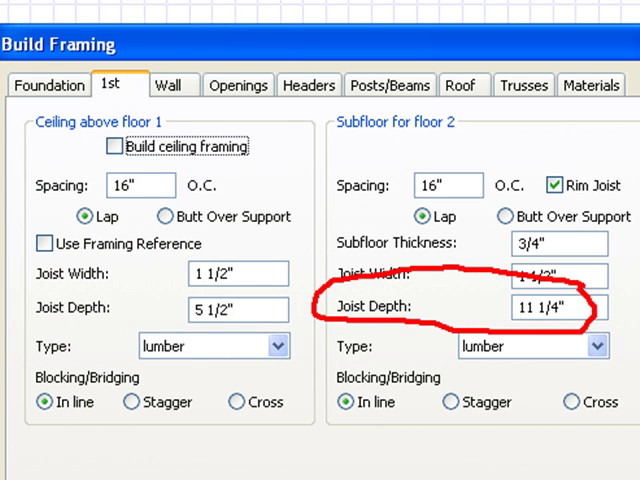
{"action": "mouse_move", "coordinate": [232, 297]}
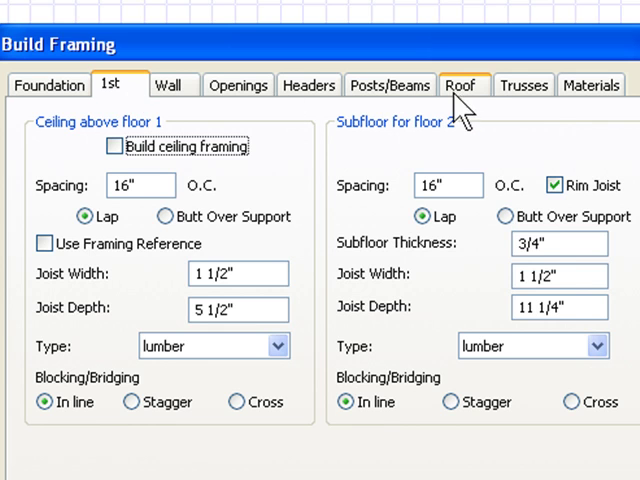
Review roof rafter and ridge sizes, then close Build Framing and start Build New Floor.
{"action": "left_click", "coordinate": [463, 85]}
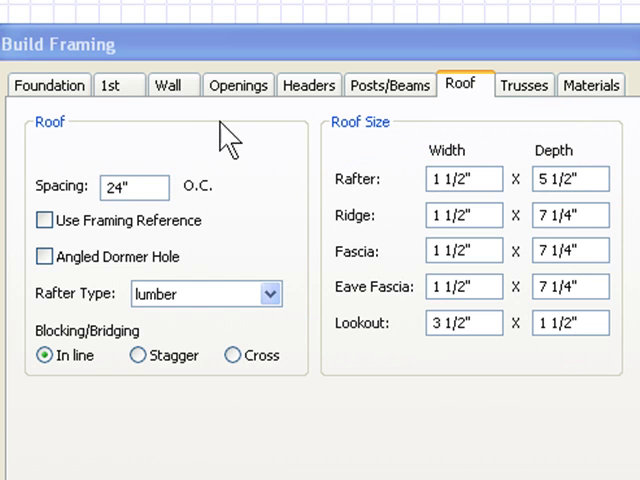
{"action": "left_click", "coordinate": [48, 85]}
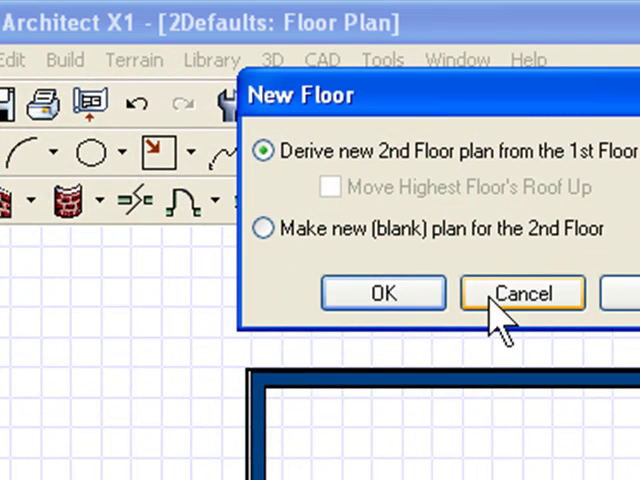
Cancel the new floor and check the 97 1/8" ceiling height in Floor defaults.
{"action": "left_click", "coordinate": [521, 292]}
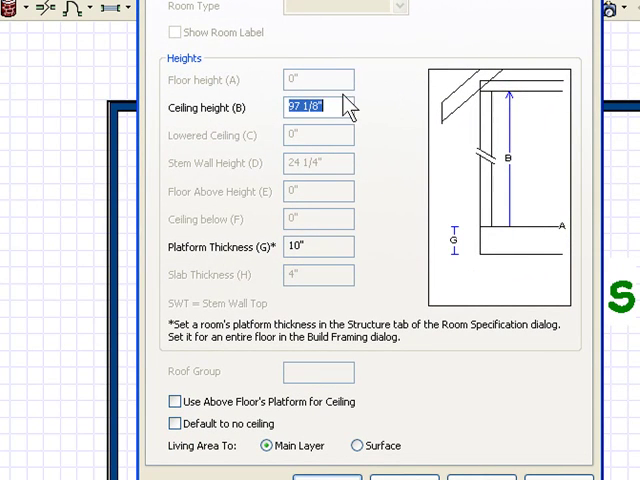
{"action": "left_click", "coordinate": [318, 107]}
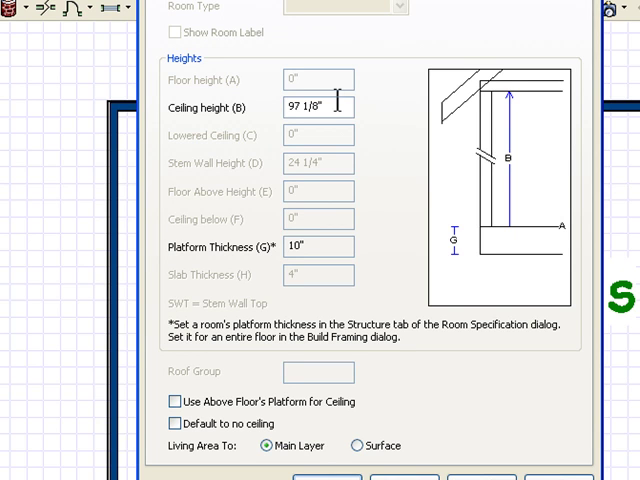
{"action": "mouse_move", "coordinate": [475, 72]}
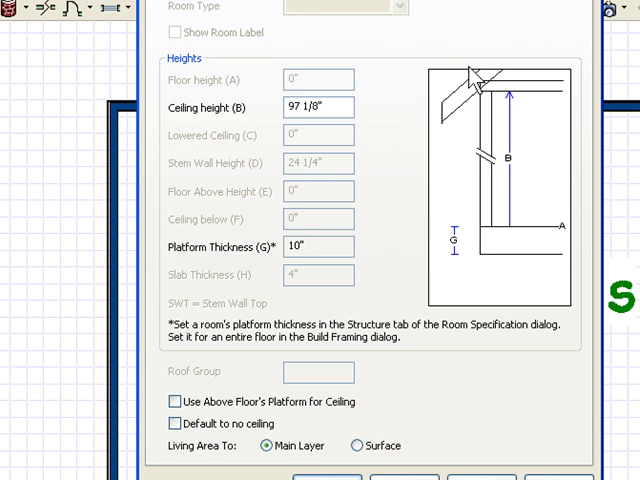
{"action": "left_click", "coordinate": [325, 106]}
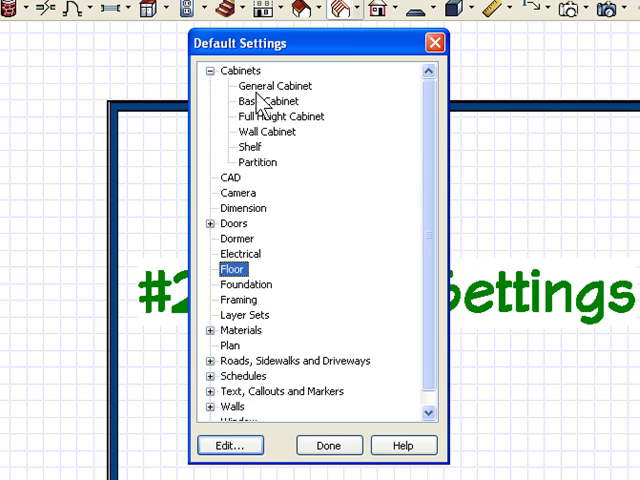
Look through the General Cabinet and Full Height Cabinet defaults.
{"action": "left_click", "coordinate": [272, 85]}
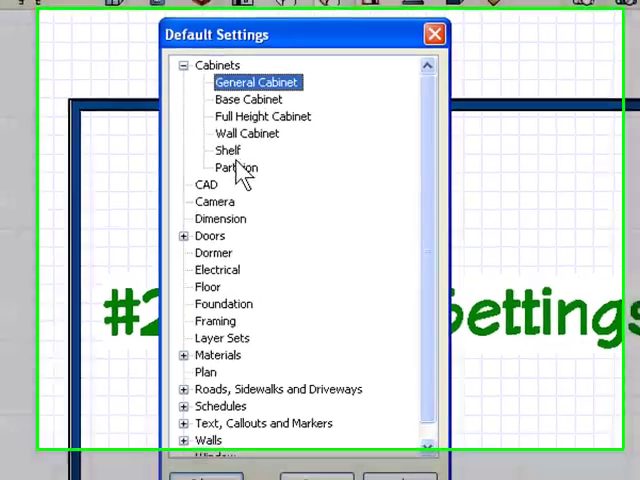
{"action": "double_click", "coordinate": [257, 82]}
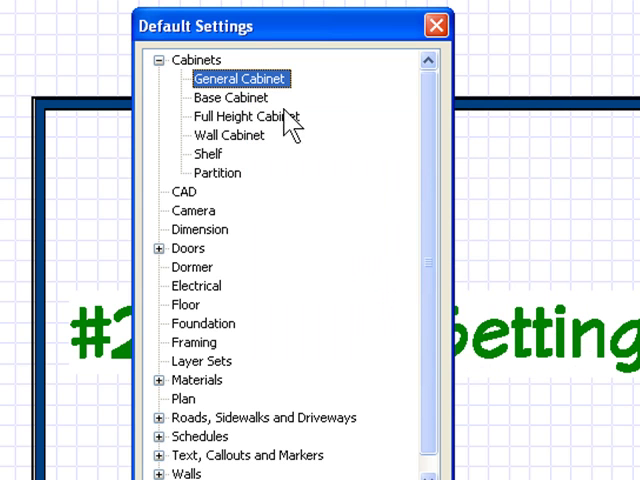
{"action": "double_click", "coordinate": [229, 97]}
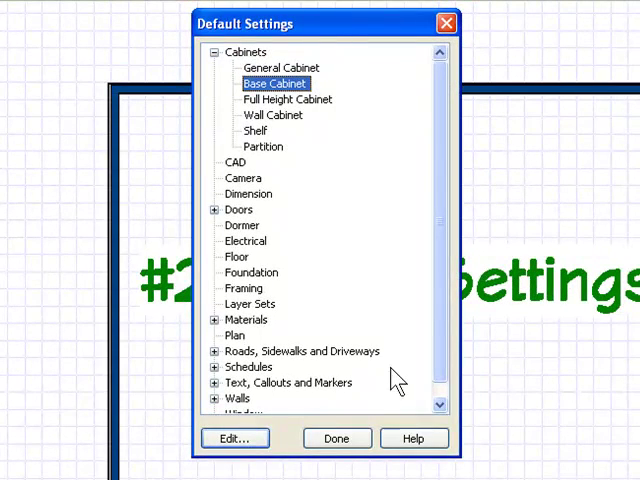
{"action": "mouse_move", "coordinate": [396, 315]}
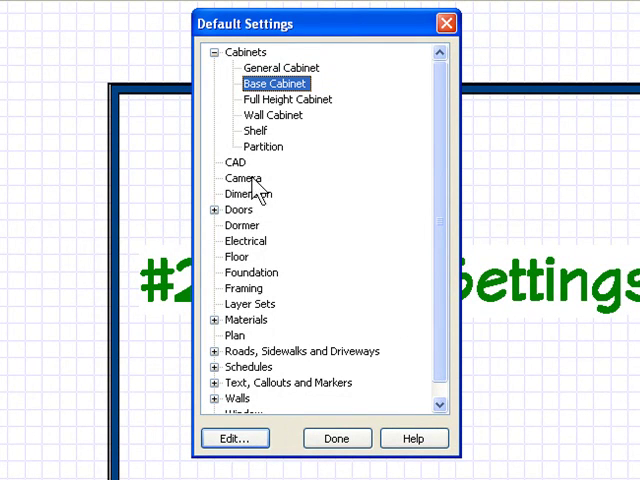
{"action": "mouse_move", "coordinate": [262, 207]}
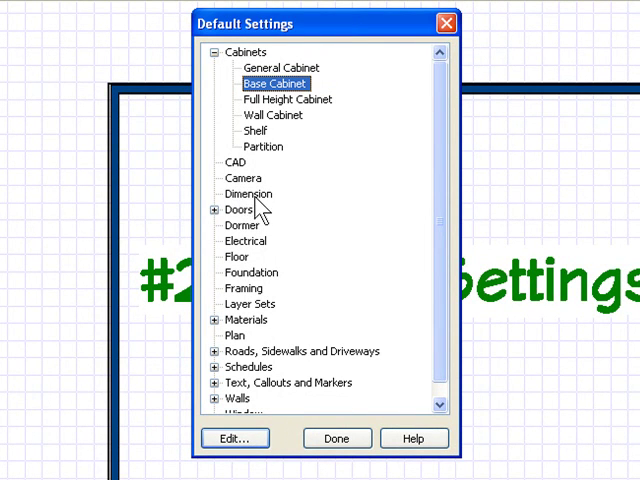
Browse the dimension and foundation defaults, then select Text under Text, Callouts and Markers.
{"action": "left_click", "coordinate": [248, 193]}
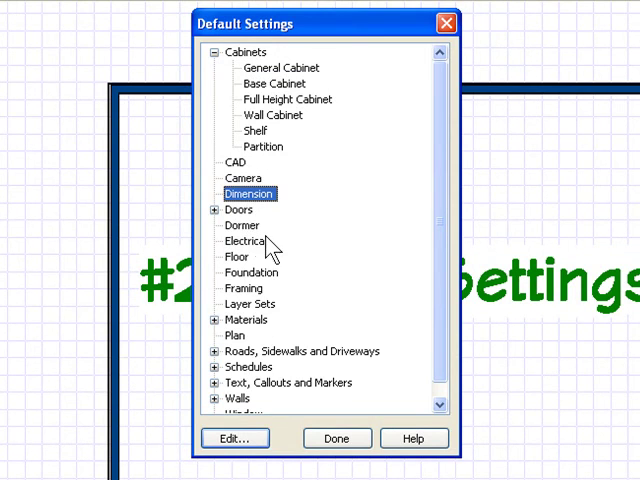
{"action": "mouse_move", "coordinate": [287, 310]}
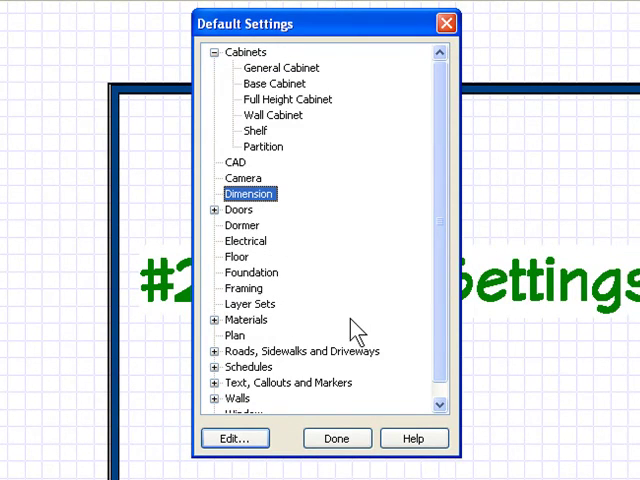
{"action": "left_click", "coordinate": [251, 272]}
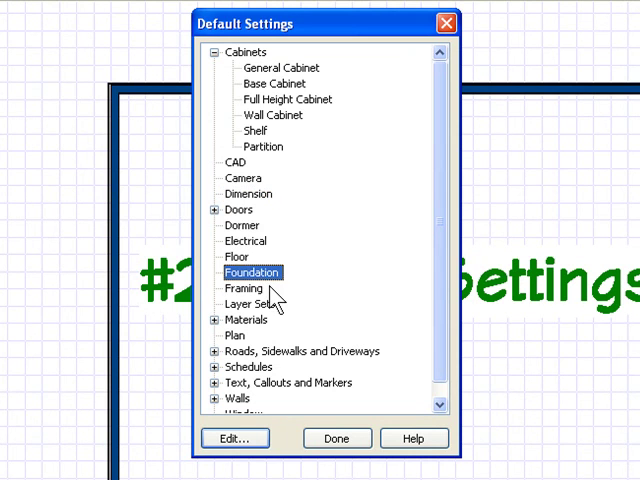
{"action": "mouse_move", "coordinate": [330, 372]}
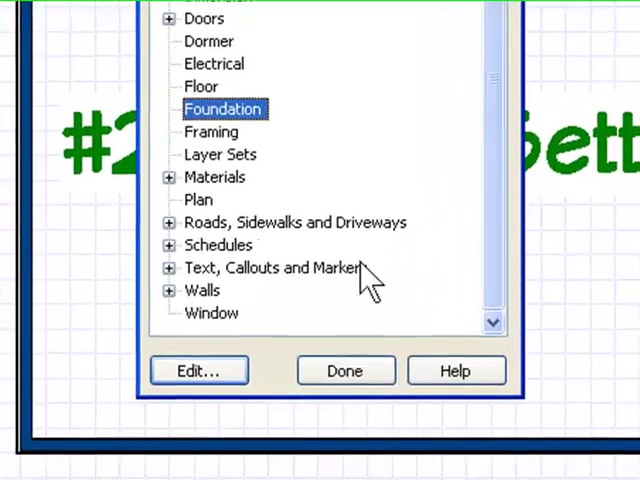
{"action": "left_click", "coordinate": [170, 267]}
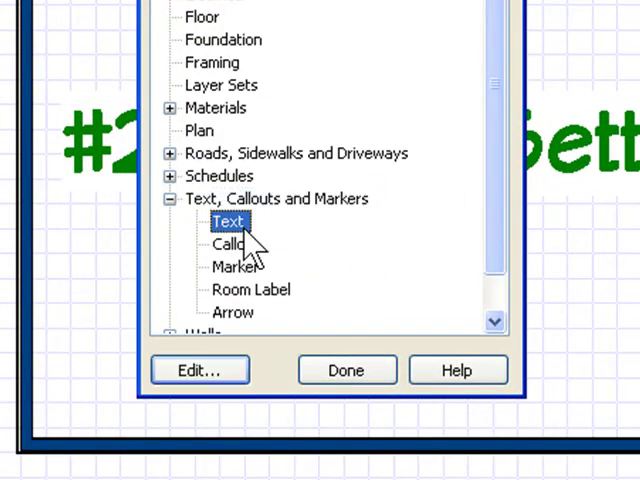
{"action": "left_click", "coordinate": [199, 370]}
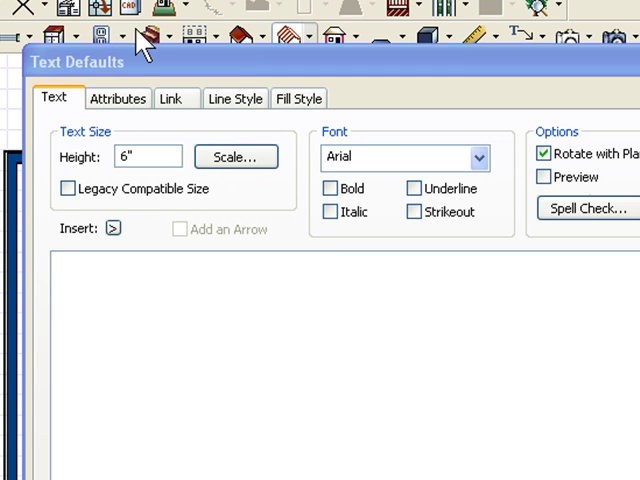
Change the default text font from Arial to the blueprint font.
{"action": "left_click", "coordinate": [477, 157]}
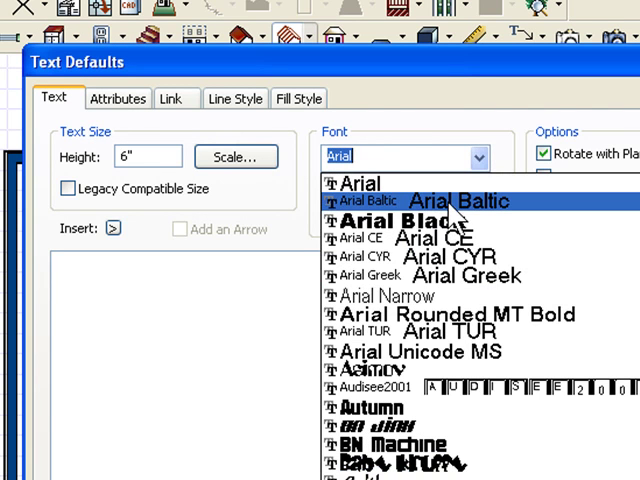
{"action": "type", "text": "bl"}
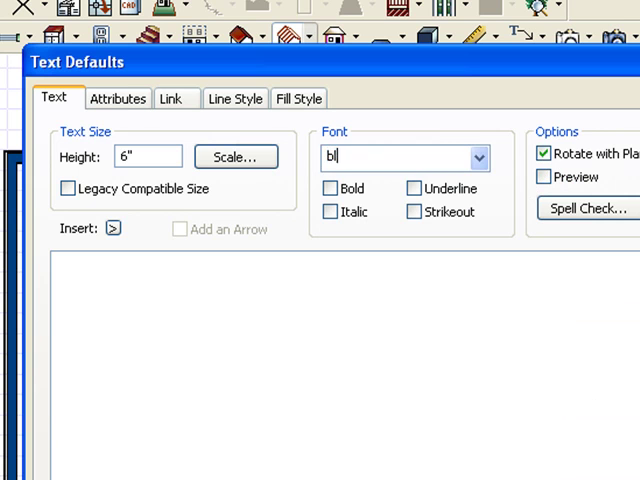
{"action": "left_click", "coordinate": [479, 157]}
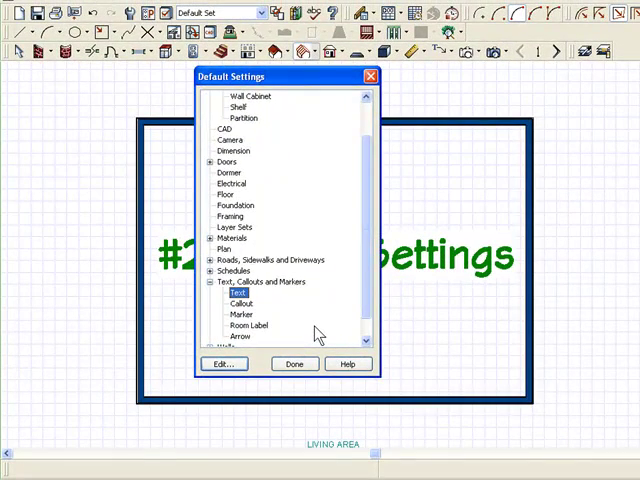
{"action": "mouse_move", "coordinate": [333, 318]}
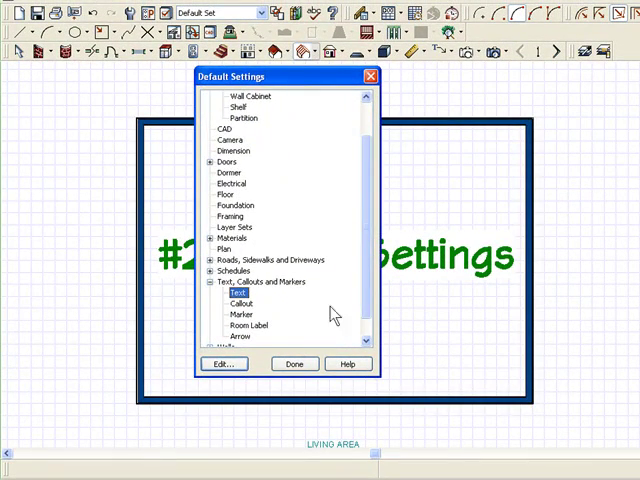
Scroll the Default Settings list and close it with Done.
{"action": "scroll", "scroll_direction": "down", "scroll_amount": 3}
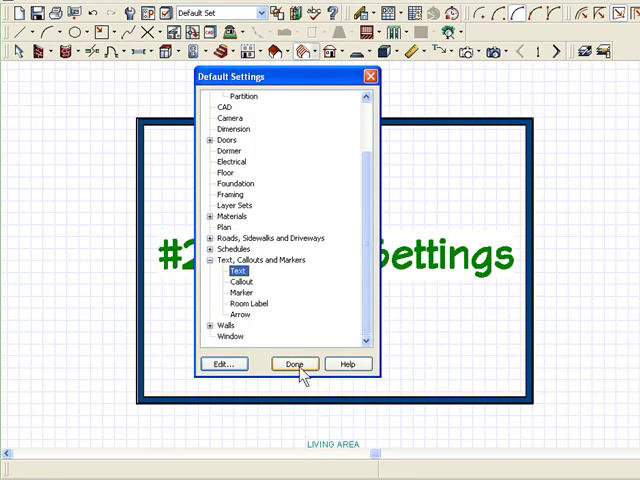
{"action": "left_click", "coordinate": [294, 363]}
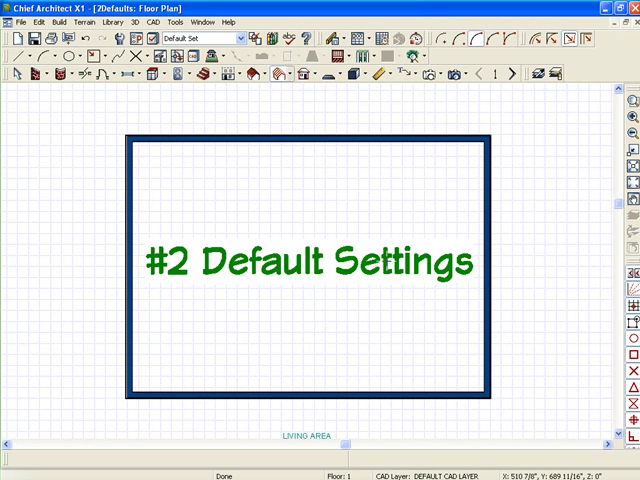
{"action": "mouse_move", "coordinate": [385, 262]}
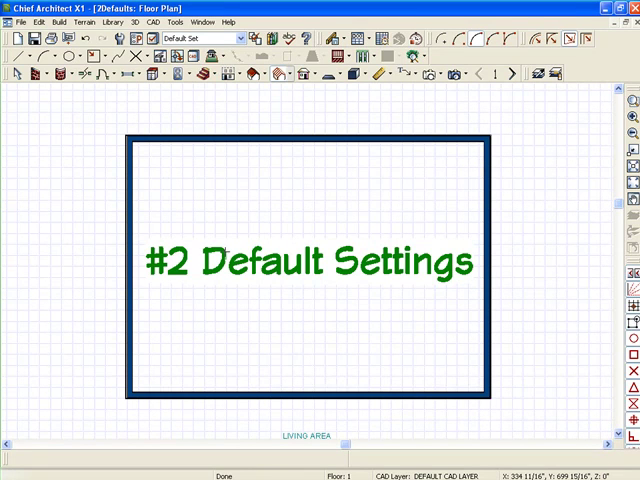
{"action": "mouse_move", "coordinate": [213, 213]}
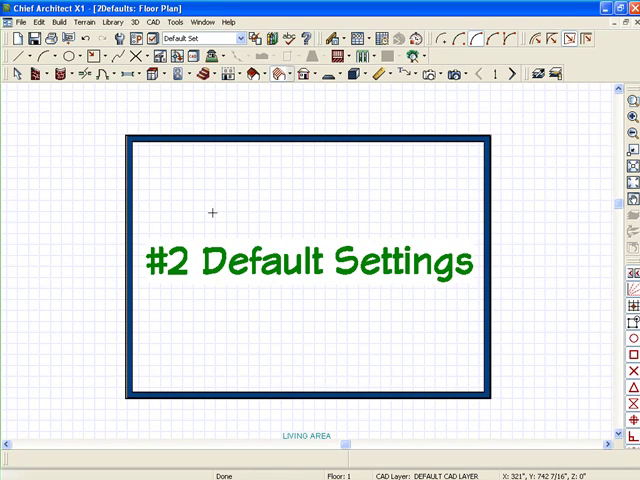